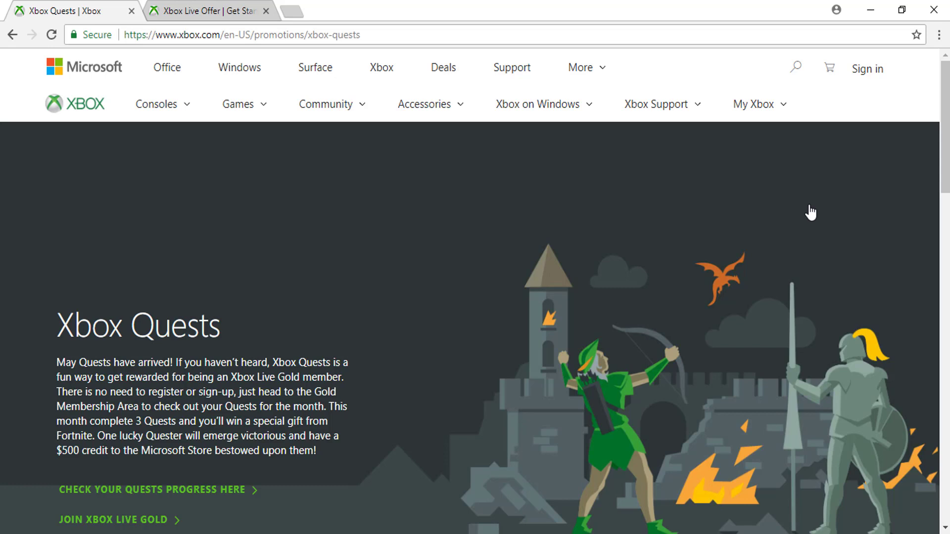
Follow the 'Check your quests progress here' link to the progress tracker showing 90%, 90% and 0%
scroll("down", 3)
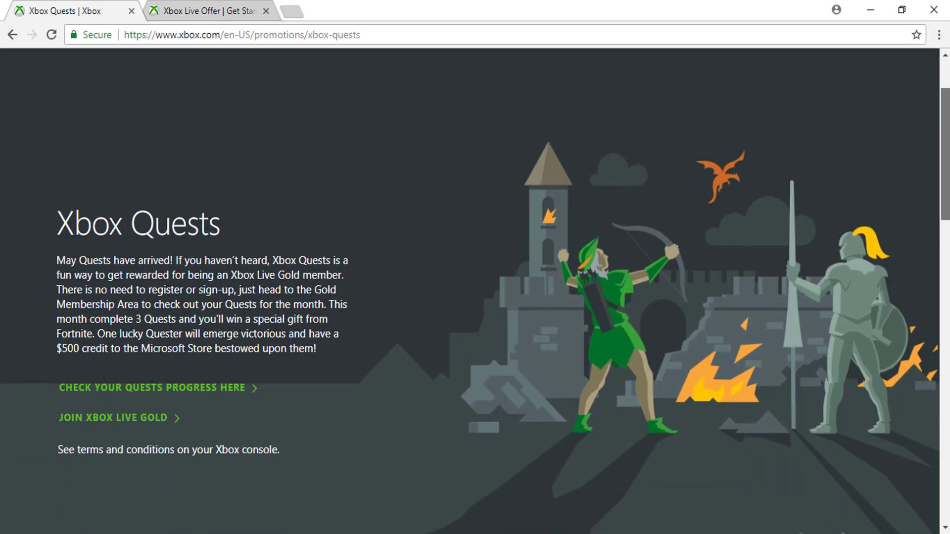
mouse_move(187, 394)
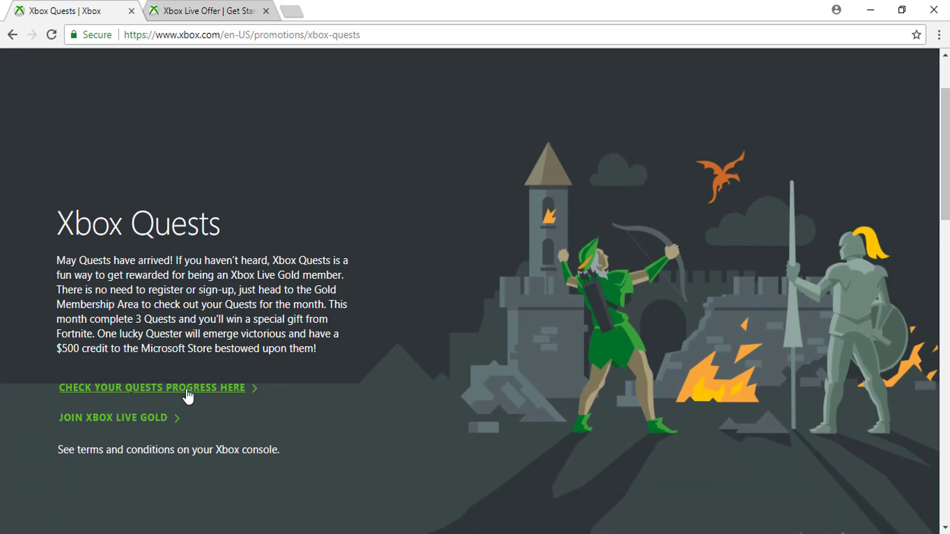
left_click(151, 387)
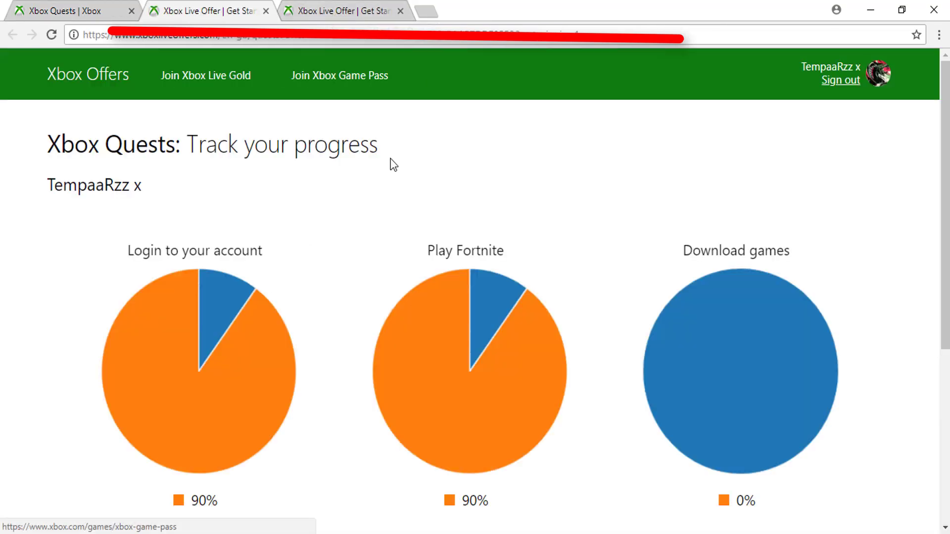
scroll("down", 3)
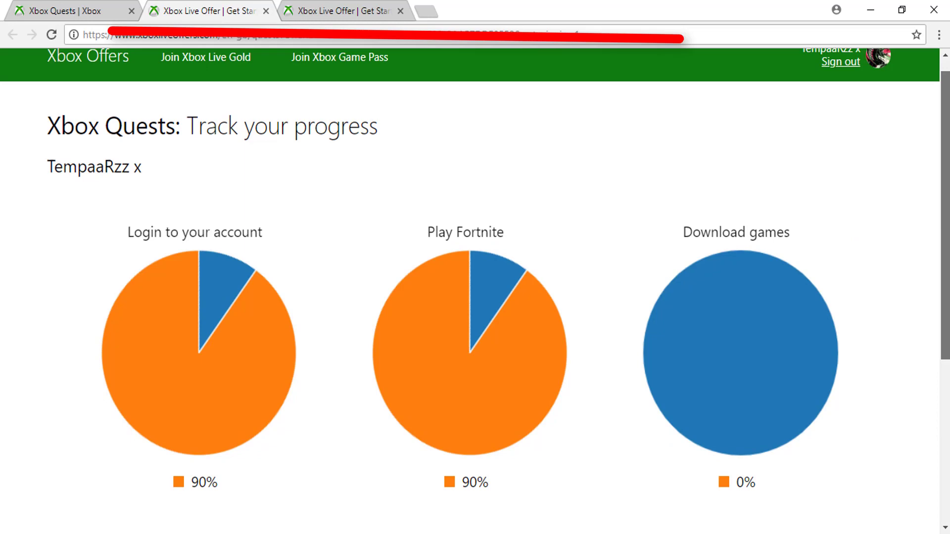
scroll("down", 3)
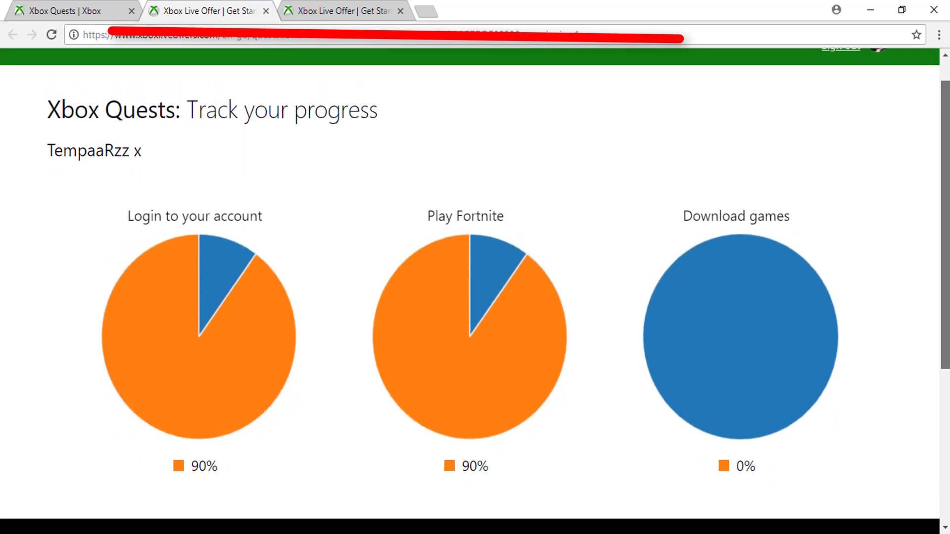
scroll("down", 3)
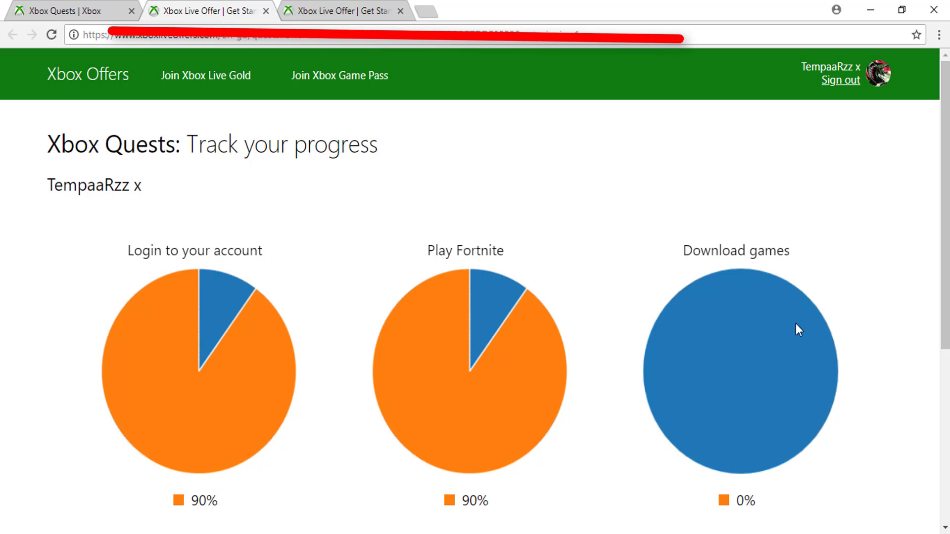
mouse_move(851, 284)
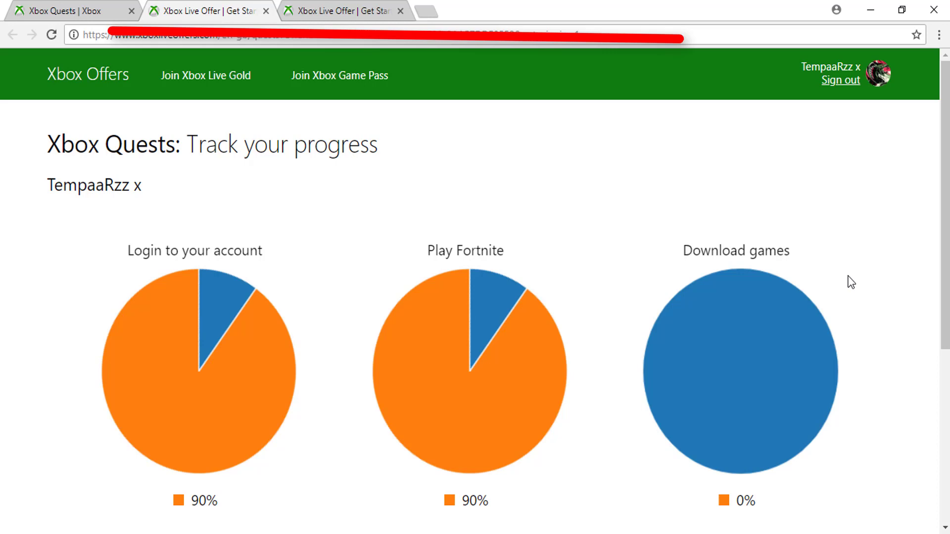
mouse_move(697, 276)
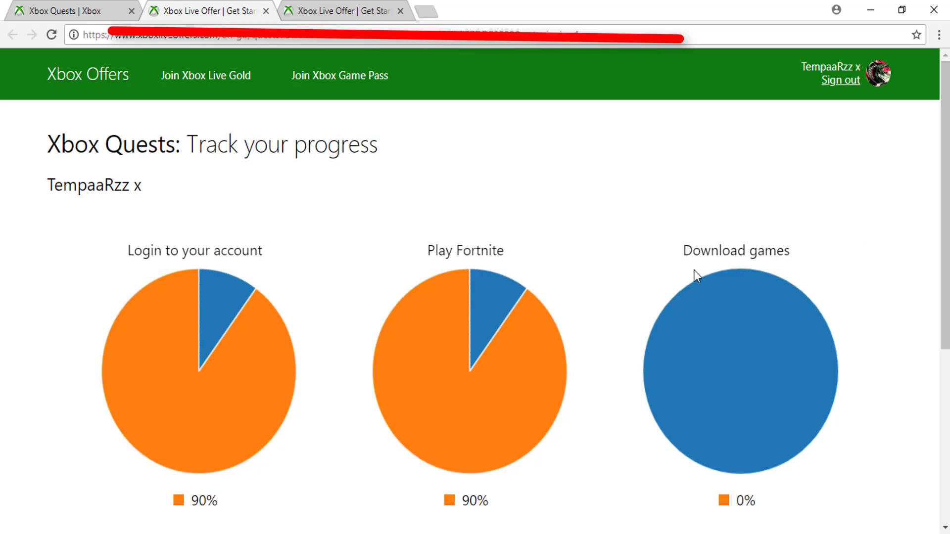